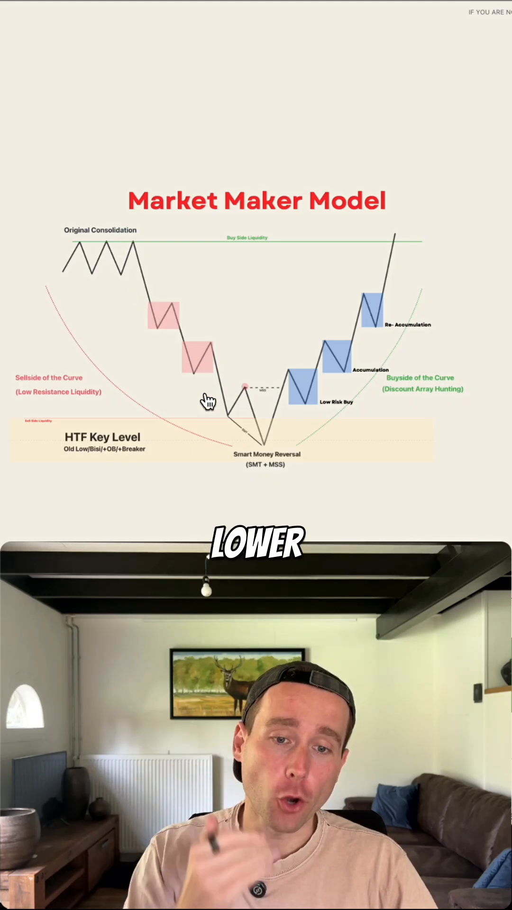
mouse_move(188, 462)
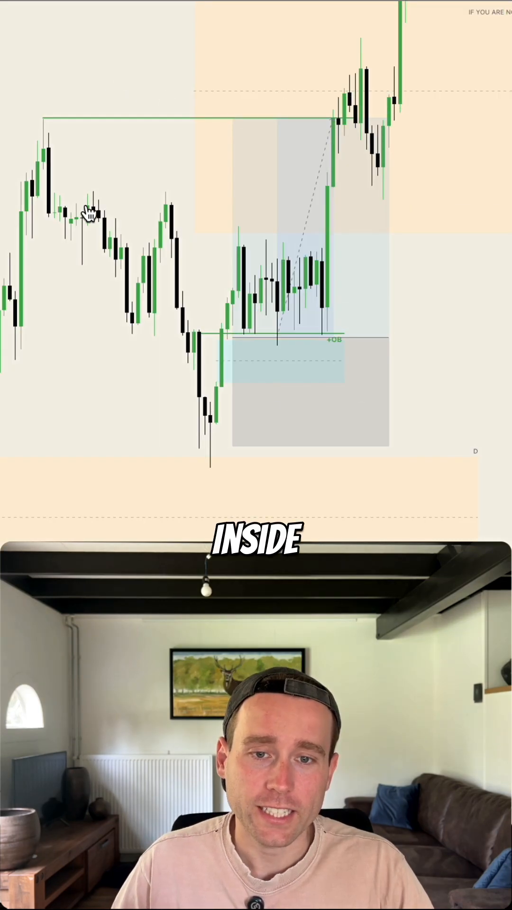
mouse_move(215, 473)
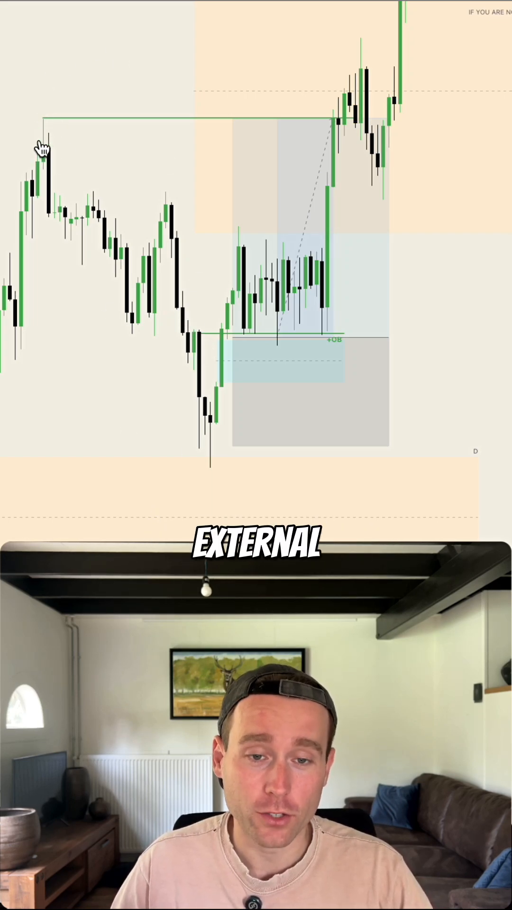
mouse_move(394, 102)
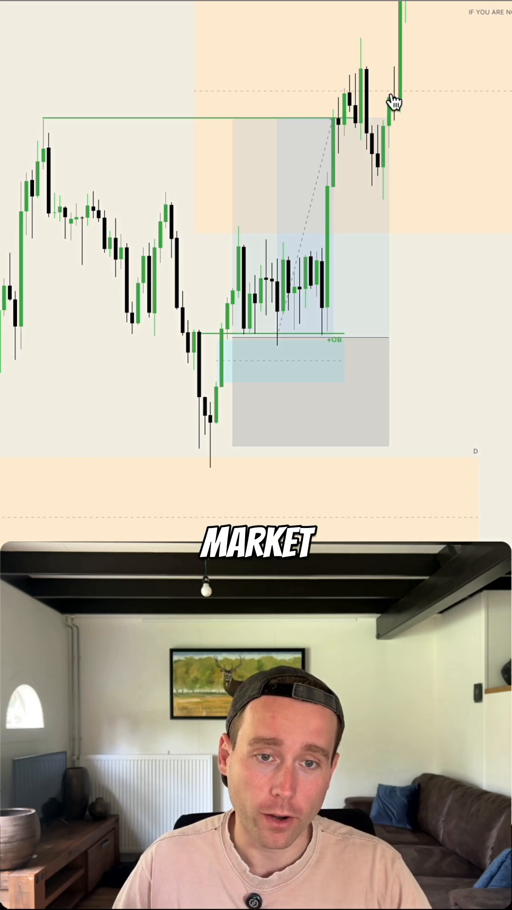